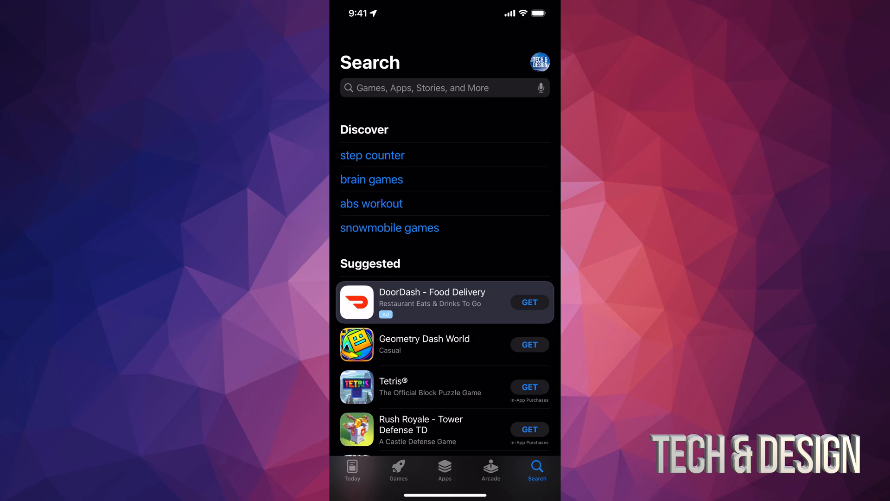
Search the App Store for 'playstation' and browse the results listing PlayStation App and PS Remote Play
type("playstaion")
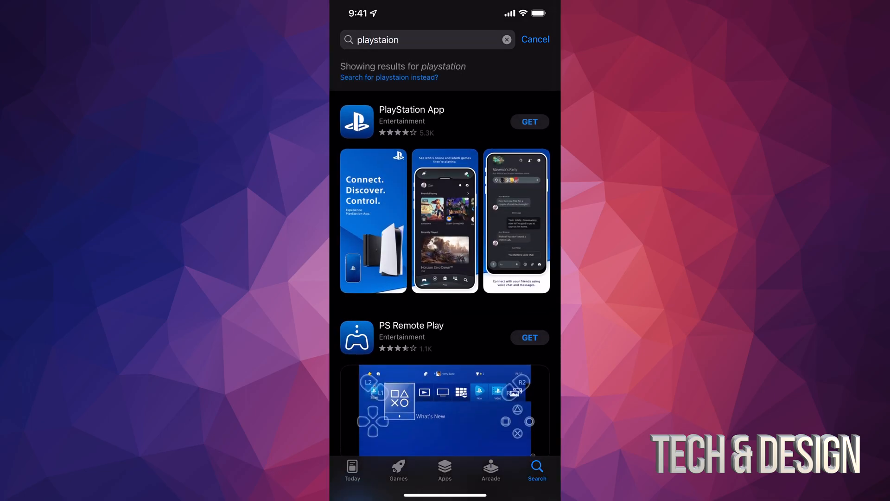
scroll("down", 3)
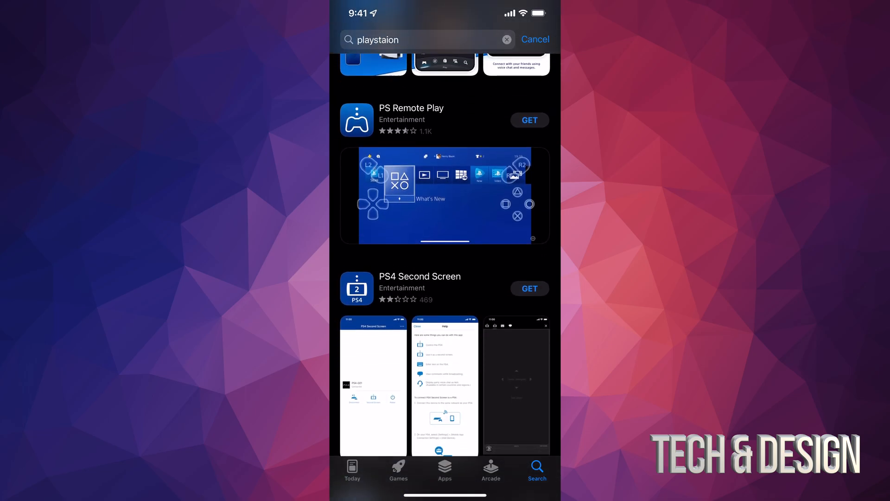
scroll("down", 3)
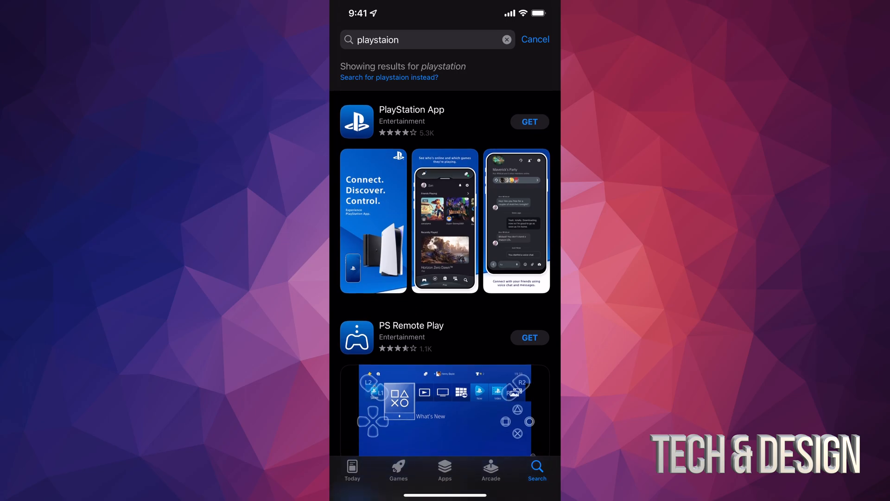
Start downloading the PlayStation App via GET and view its product page while it installs
left_click(529, 122)
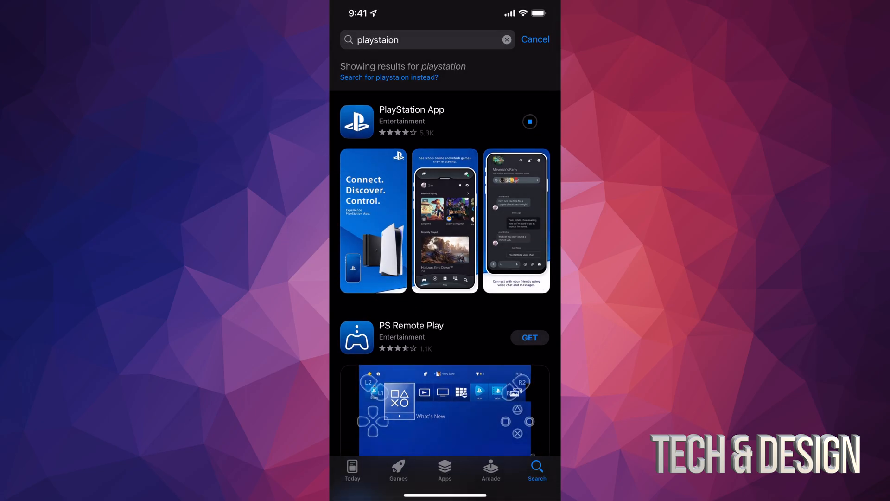
left_click(428, 120)
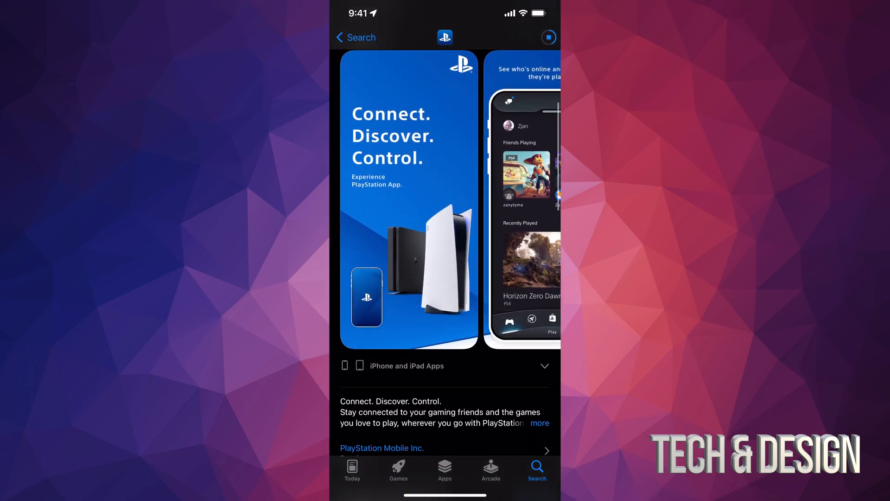
scroll("down", 3)
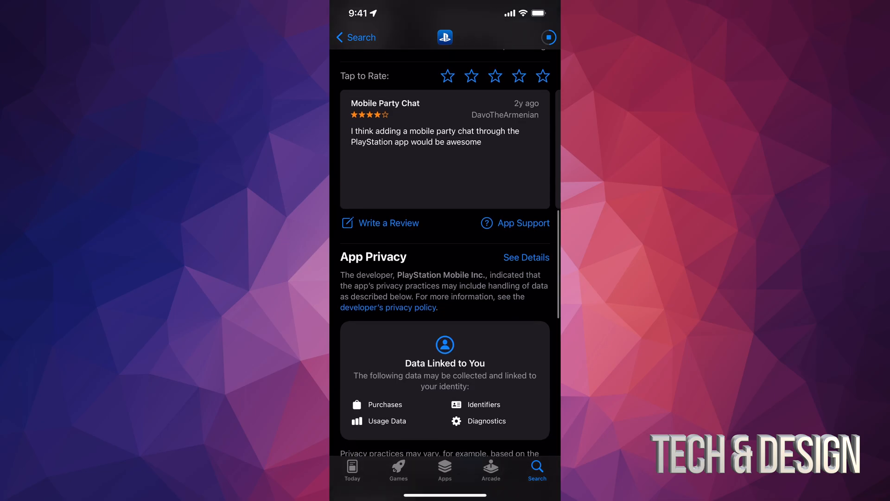
scroll("down", 3)
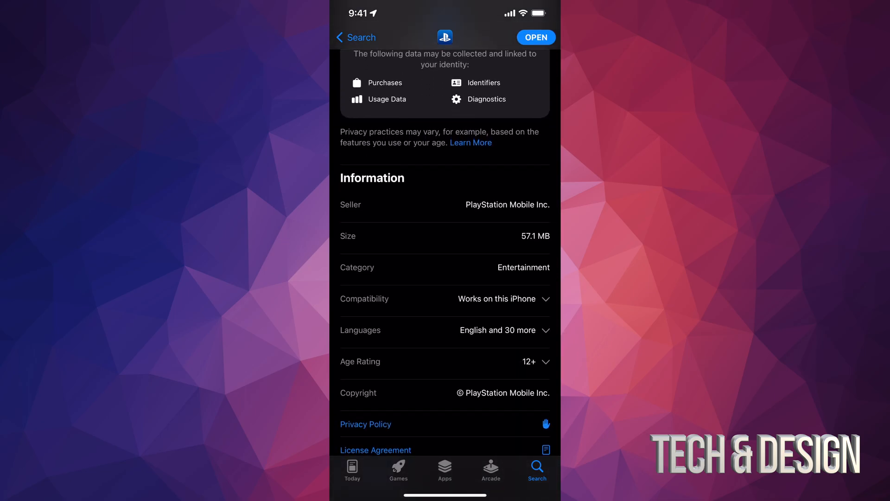
Launch the newly installed PlayStation App from the top of its product page
left_click(496, 299)
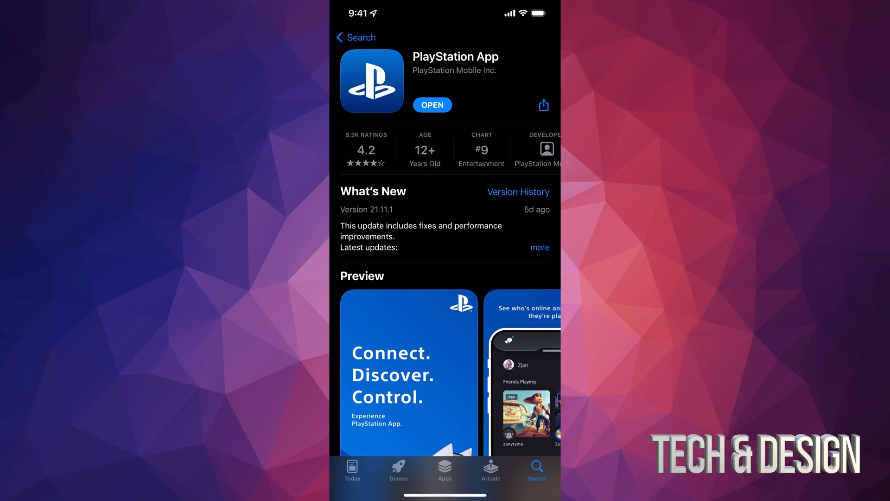
left_click(432, 106)
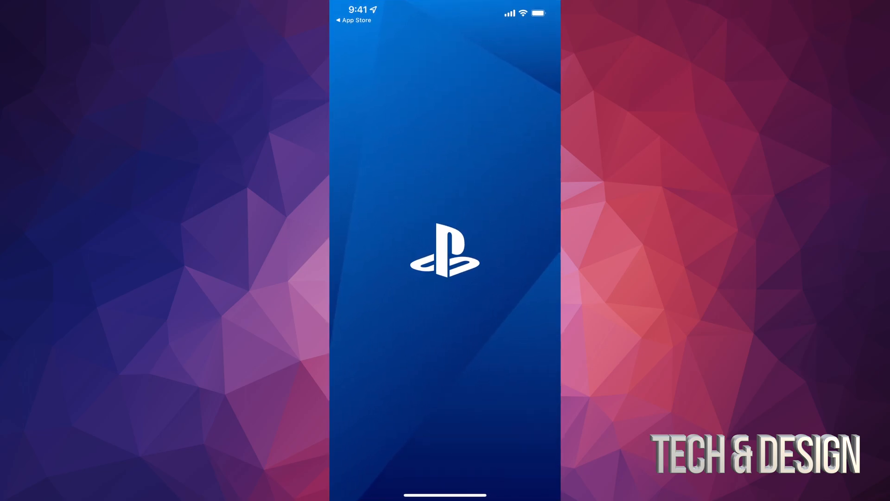